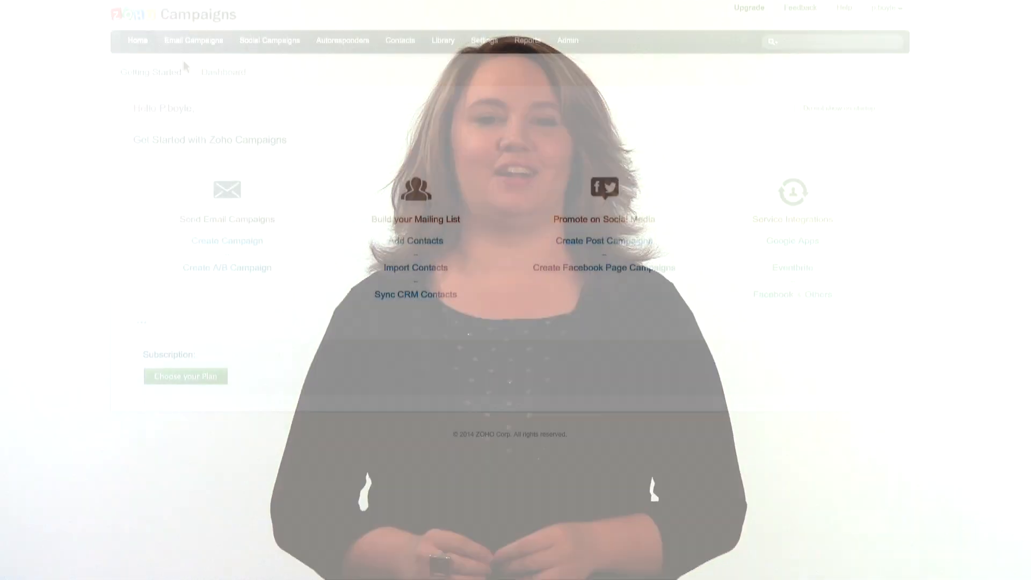
# - Create a campaign named 'Grand Opening' with subject 'You're Invited' and a sender name
pyautogui.click(161, 45)
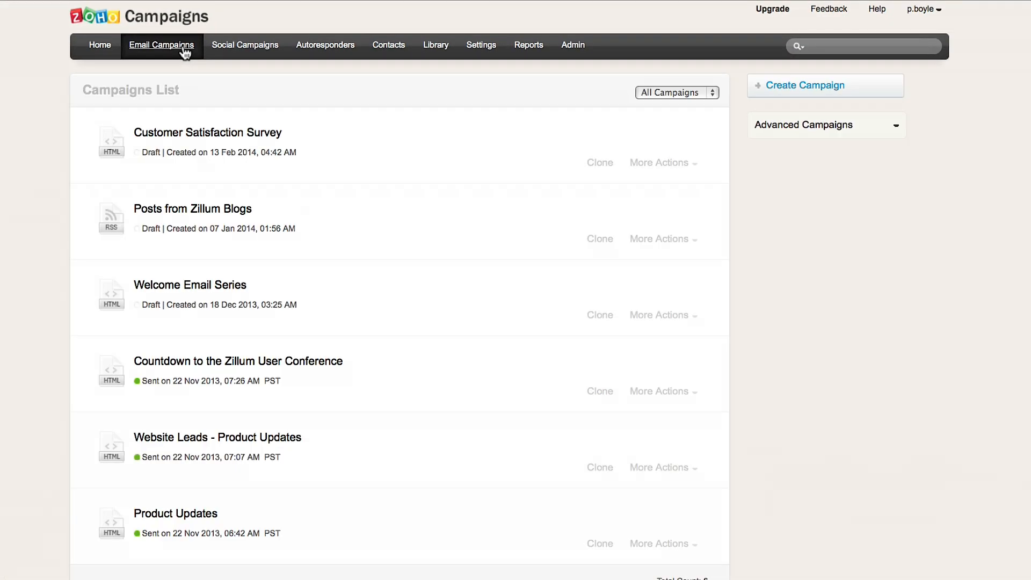
pyautogui.click(803, 85)
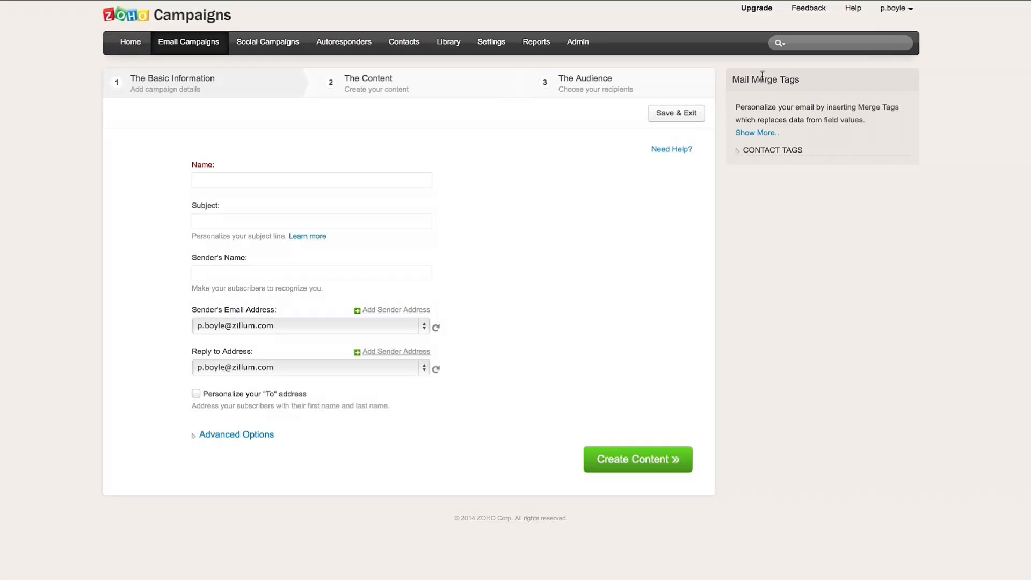
pyautogui.write('Grand Opening')
pyautogui.write("You're")
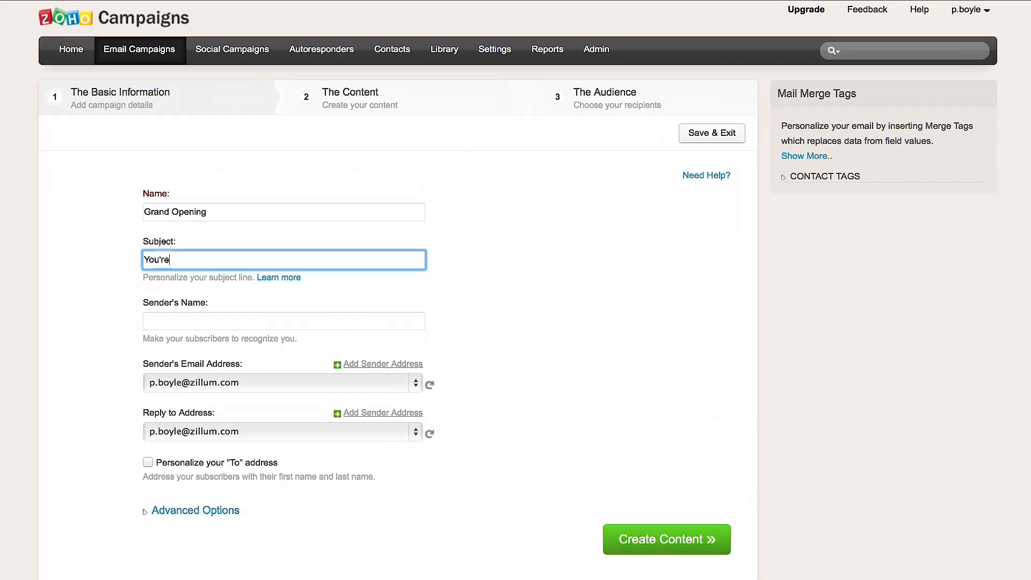
pyautogui.write('Invited')
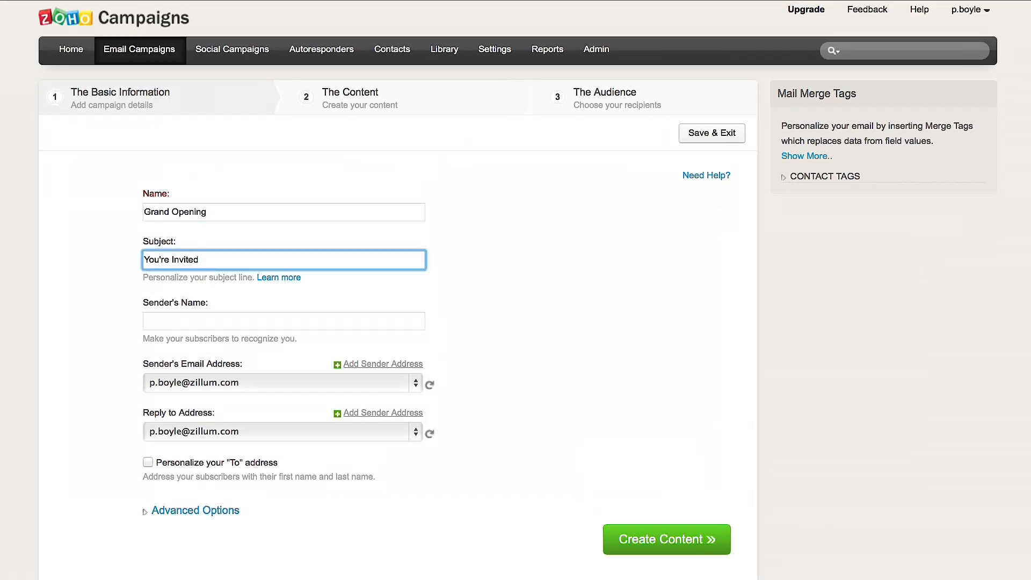
pyautogui.write('Patricia Boyle')
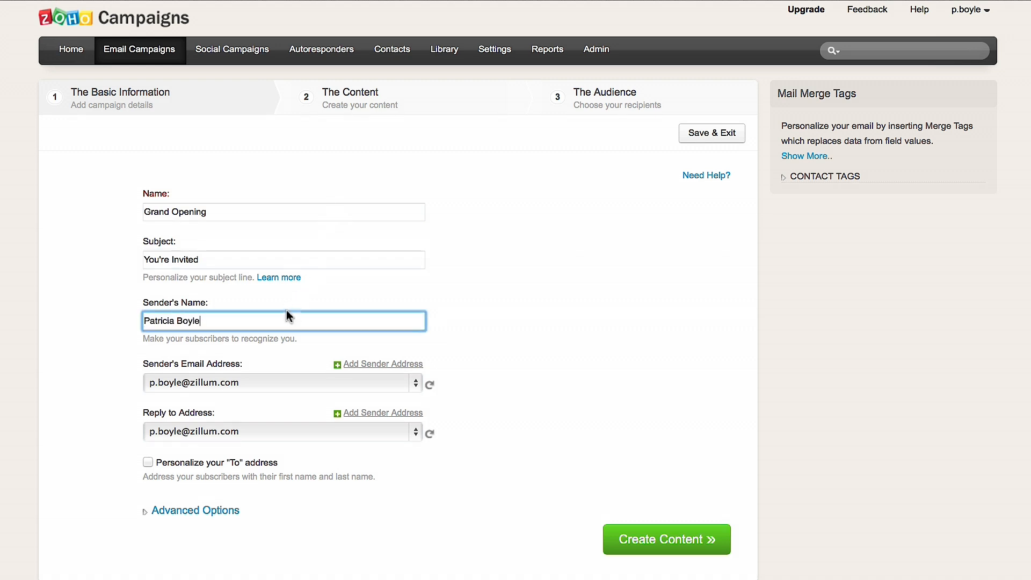
pyautogui.moveTo(351, 435)
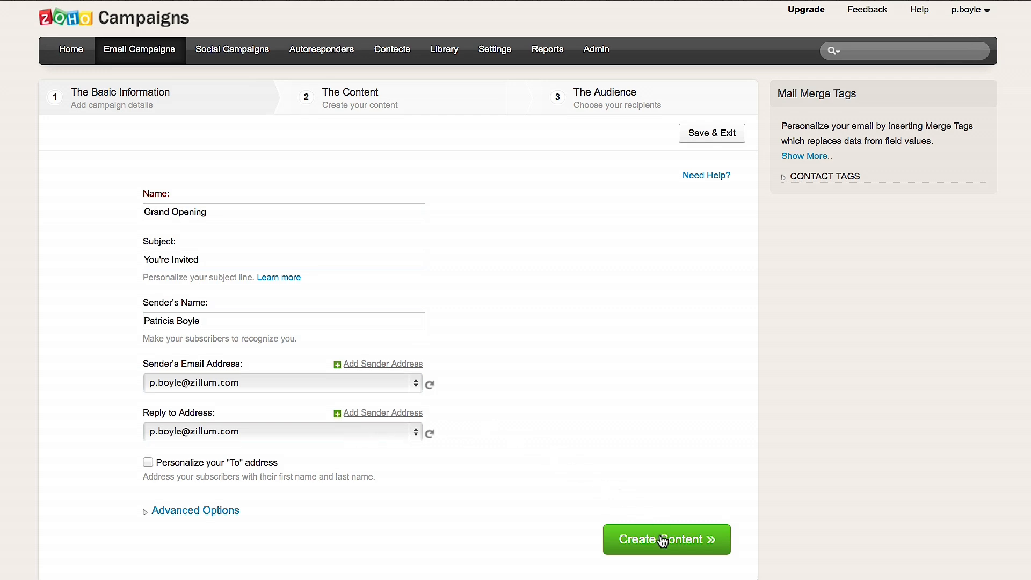
# - Advance the campaign to the Content & Email Options step
pyautogui.click(666, 539)
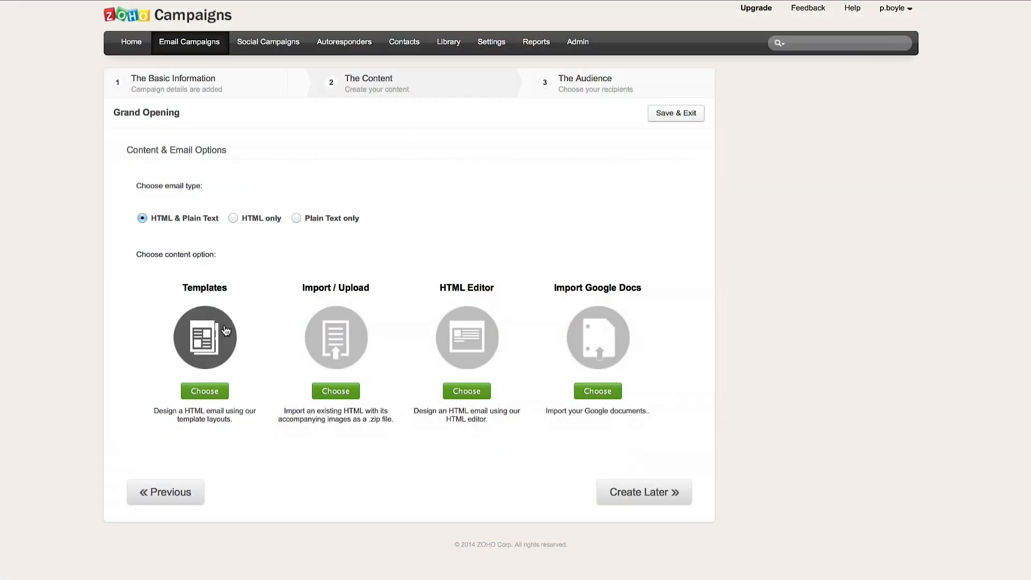
pyautogui.moveTo(336, 339)
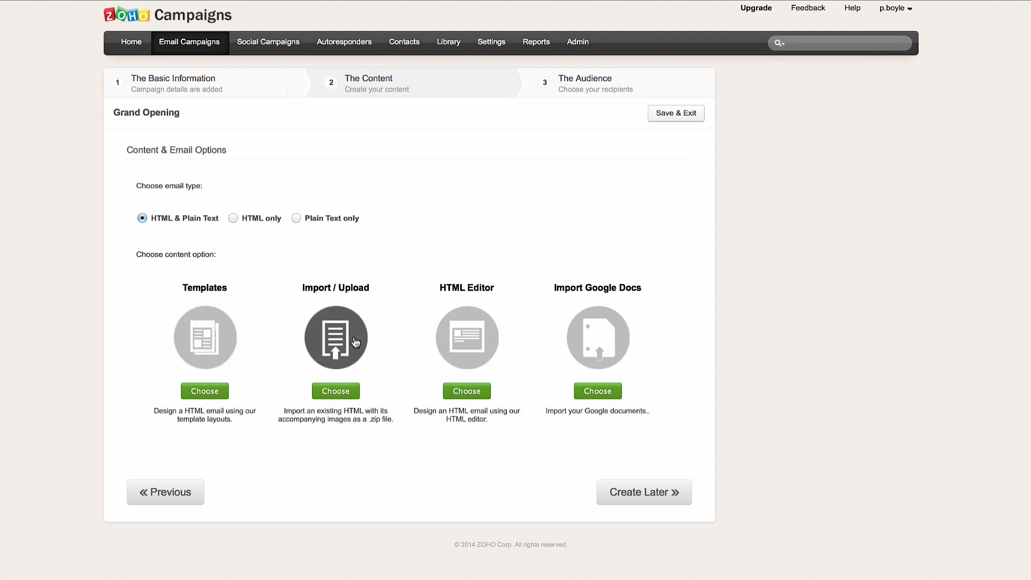
pyautogui.moveTo(466, 339)
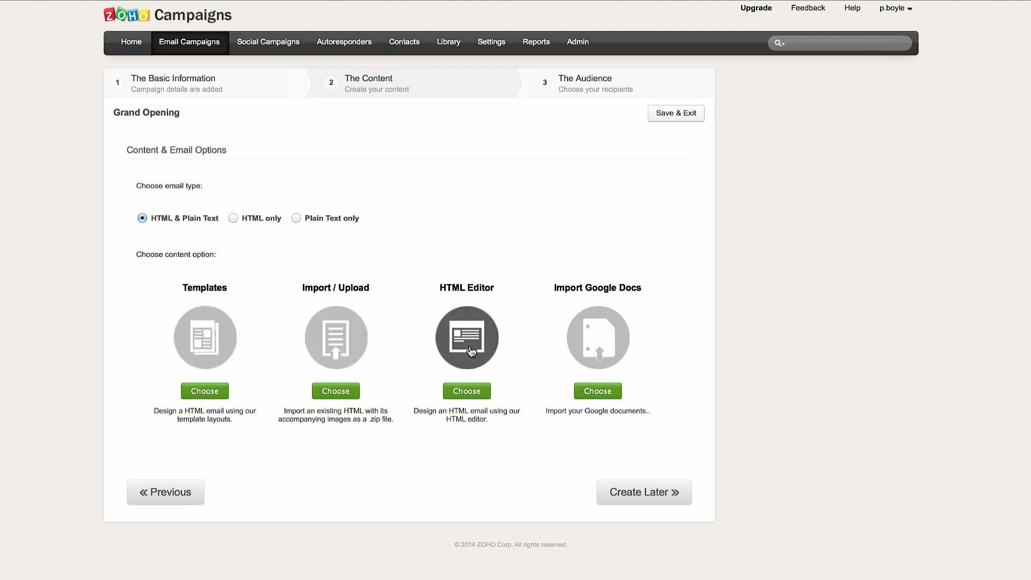
pyautogui.moveTo(597, 338)
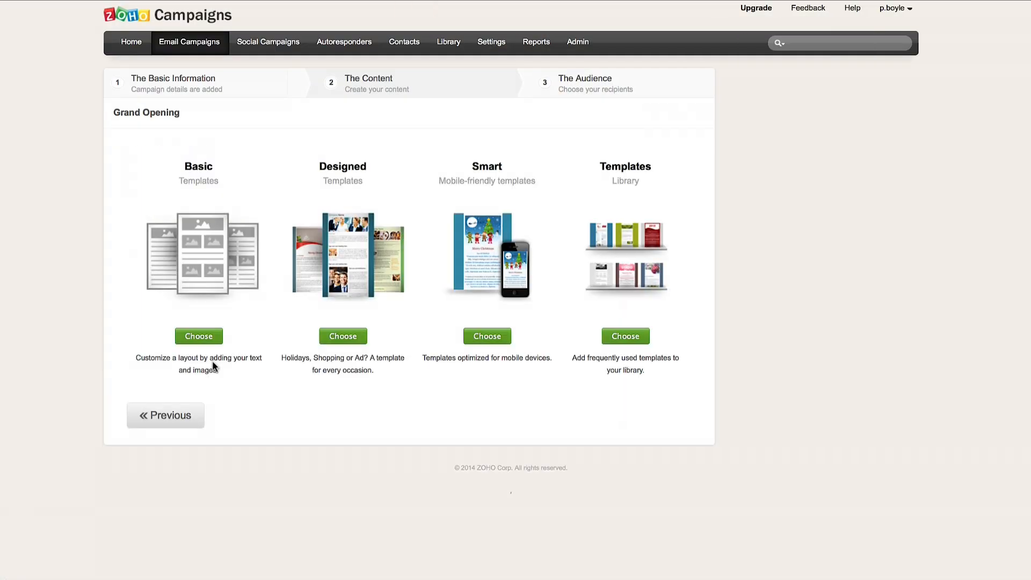
pyautogui.moveTo(218, 288)
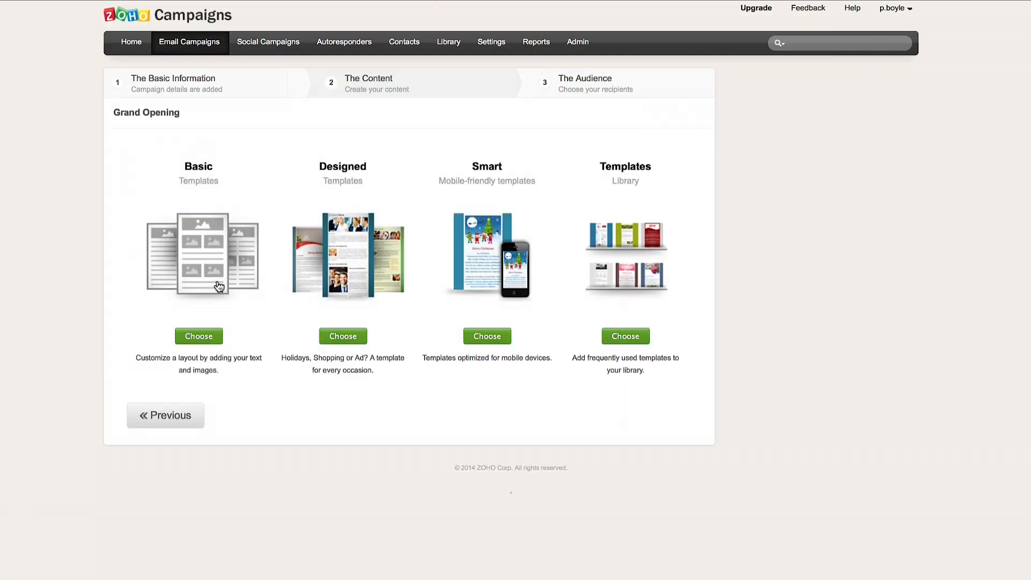
pyautogui.moveTo(234, 298)
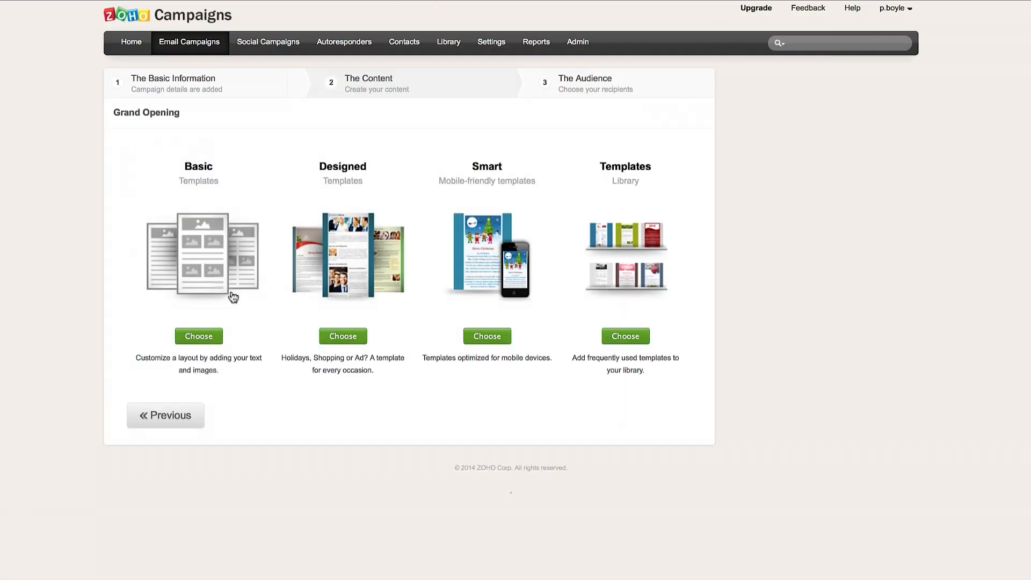
pyautogui.moveTo(353, 292)
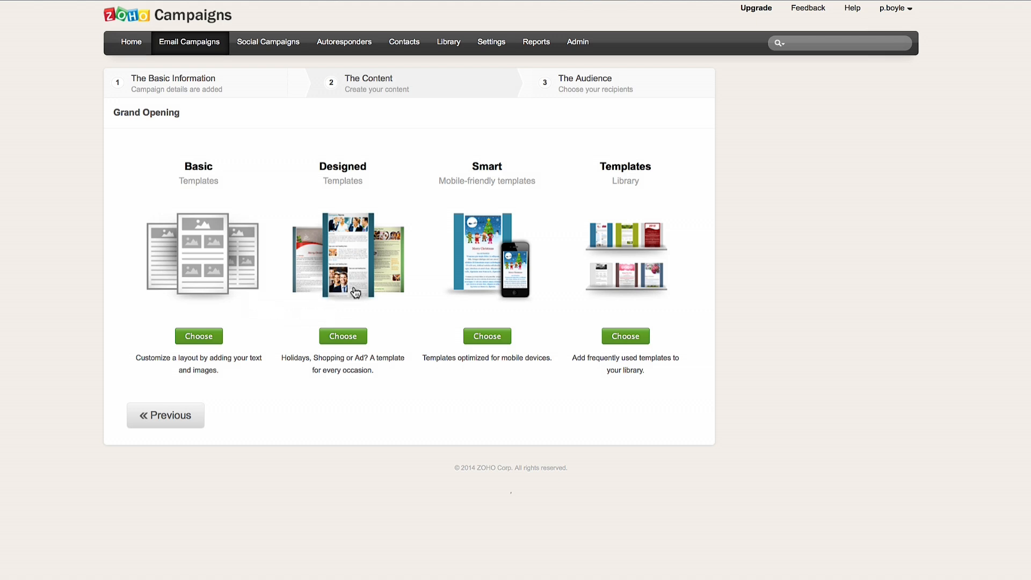
pyautogui.moveTo(393, 316)
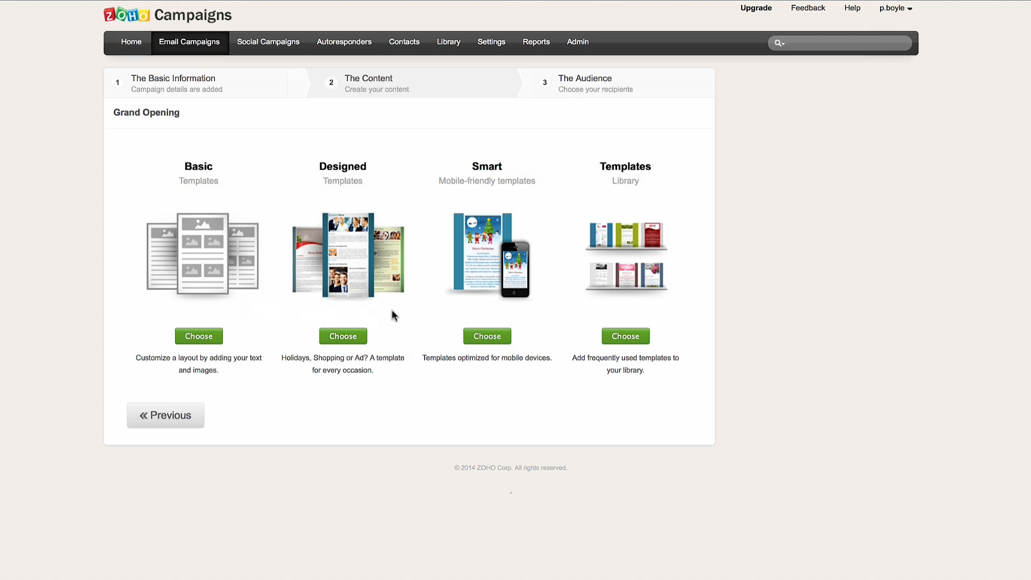
pyautogui.moveTo(484, 276)
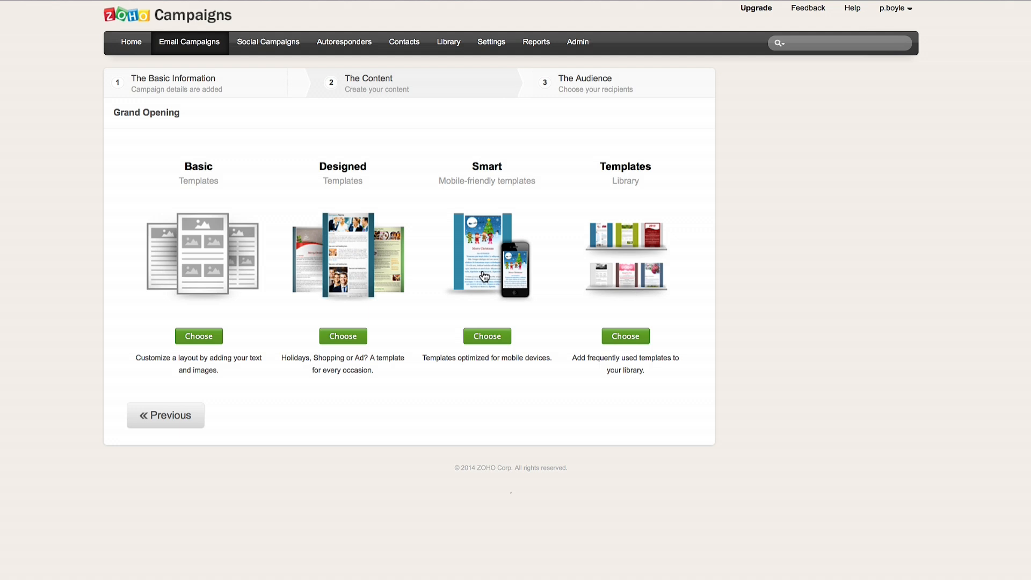
pyautogui.moveTo(623, 288)
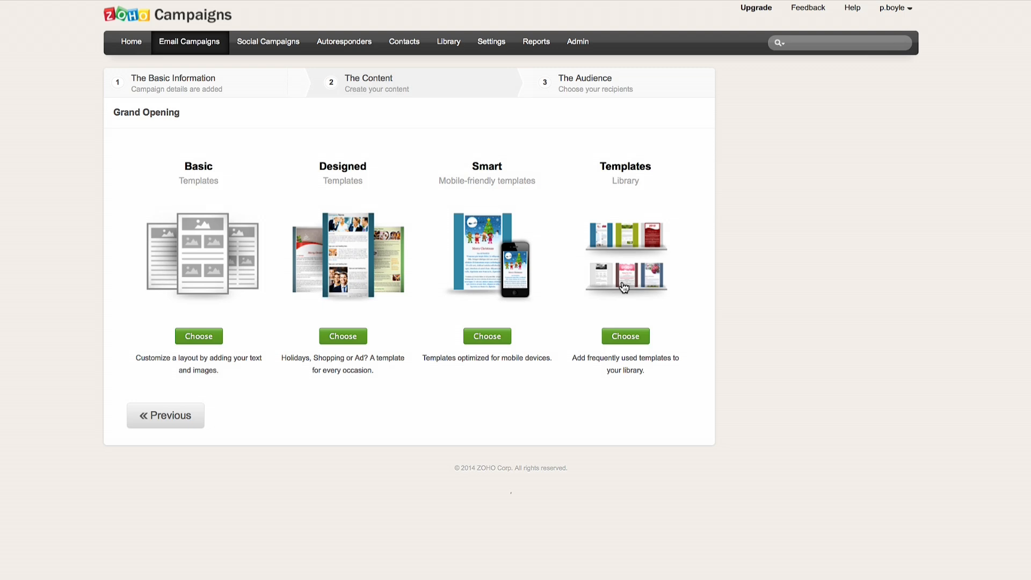
# - Load the second saved template from My Templates into the editor
pyautogui.click(625, 336)
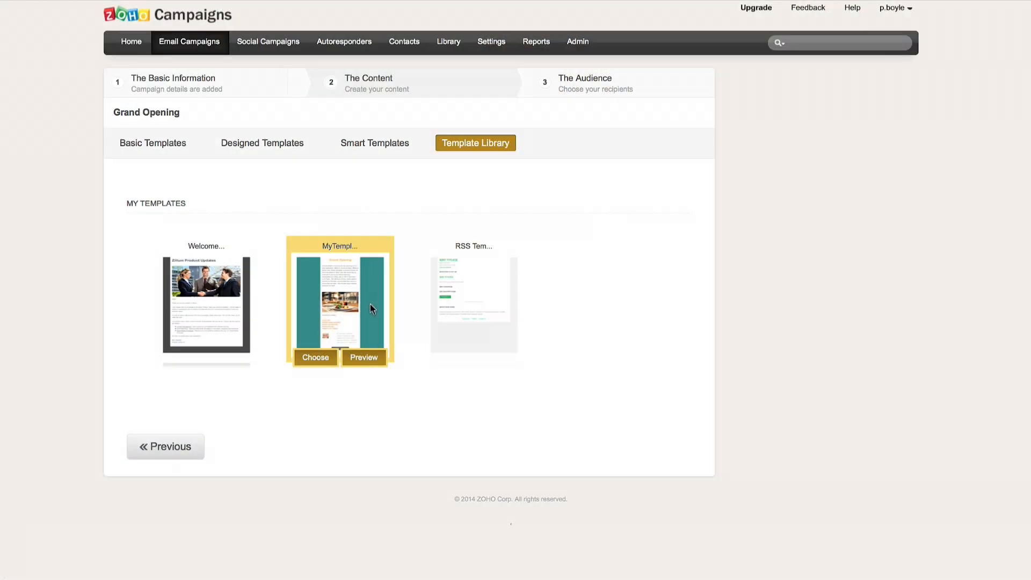
pyautogui.click(315, 357)
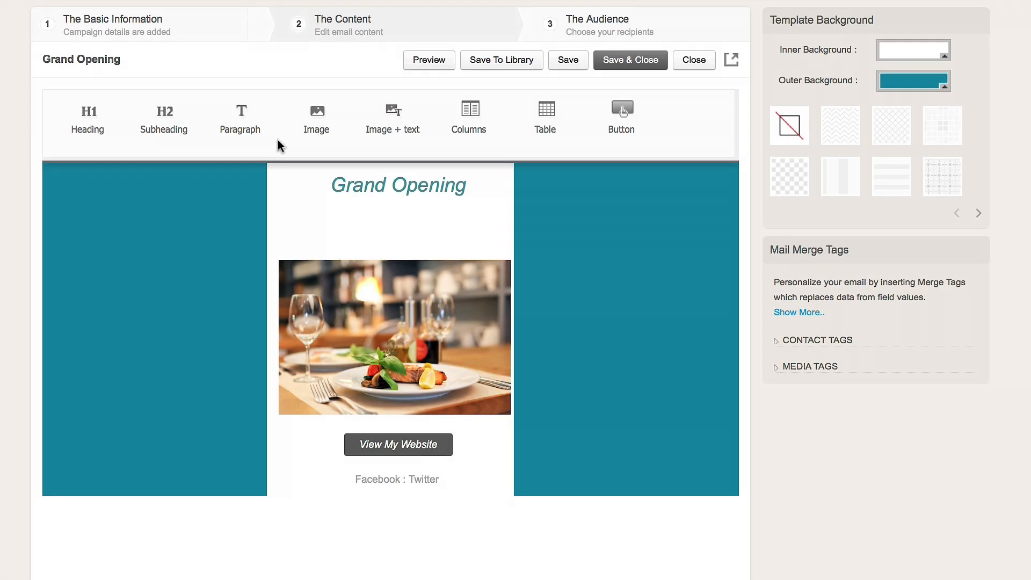
# - Insert an announcement paragraph above the photo and save the email content
pyautogui.click(397, 185)
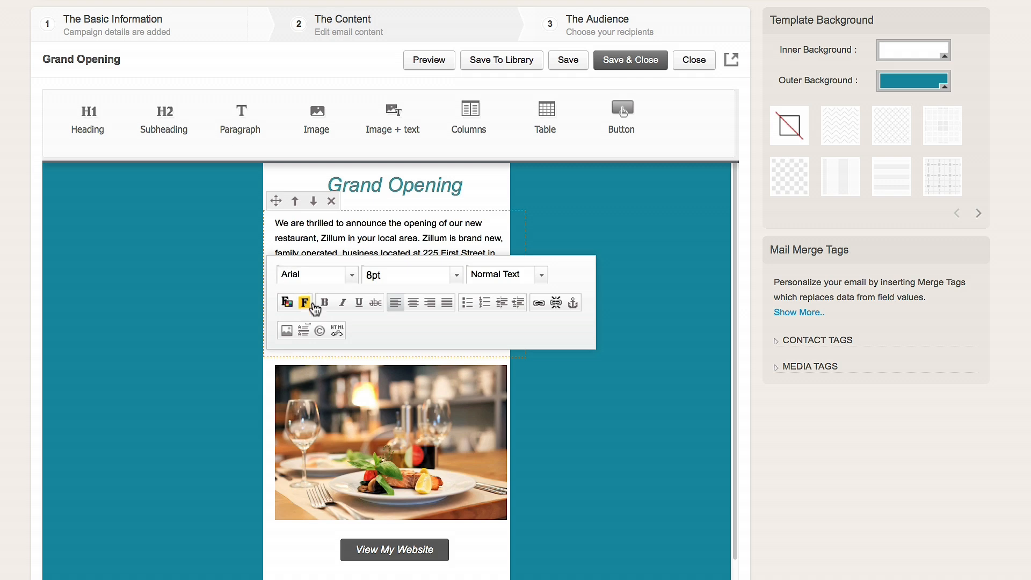
pyautogui.click(391, 442)
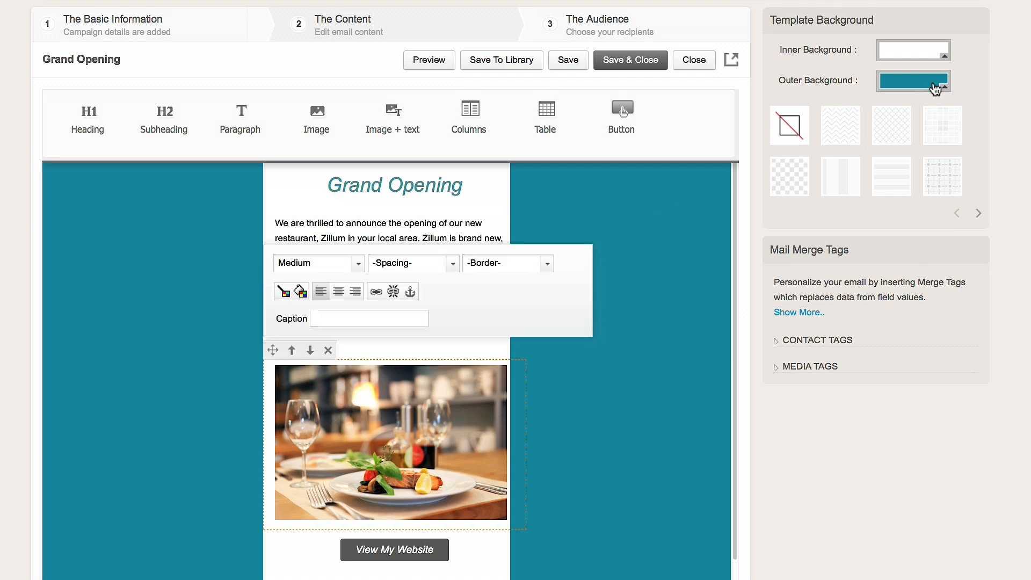
pyautogui.click(913, 81)
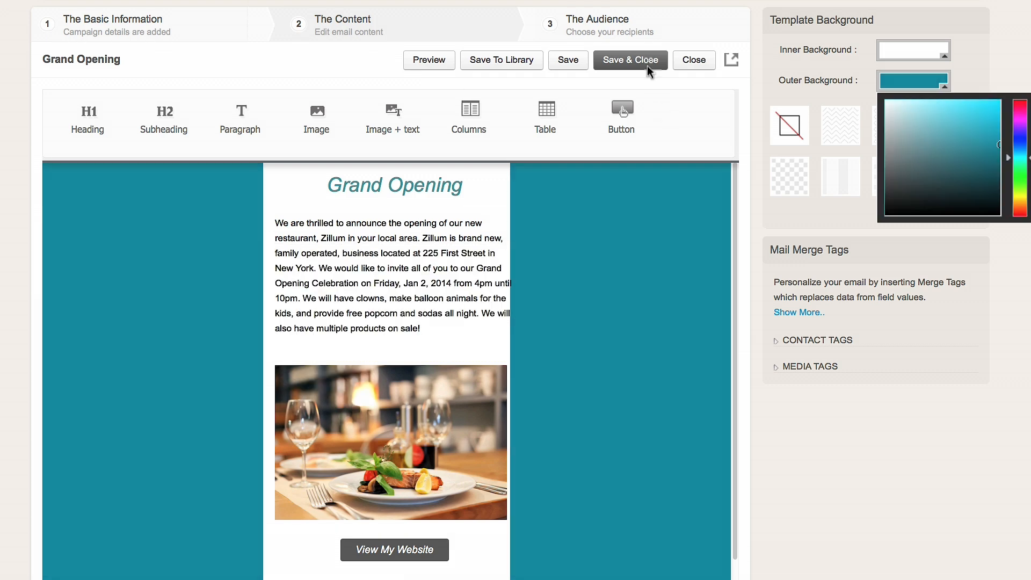
pyautogui.click(630, 60)
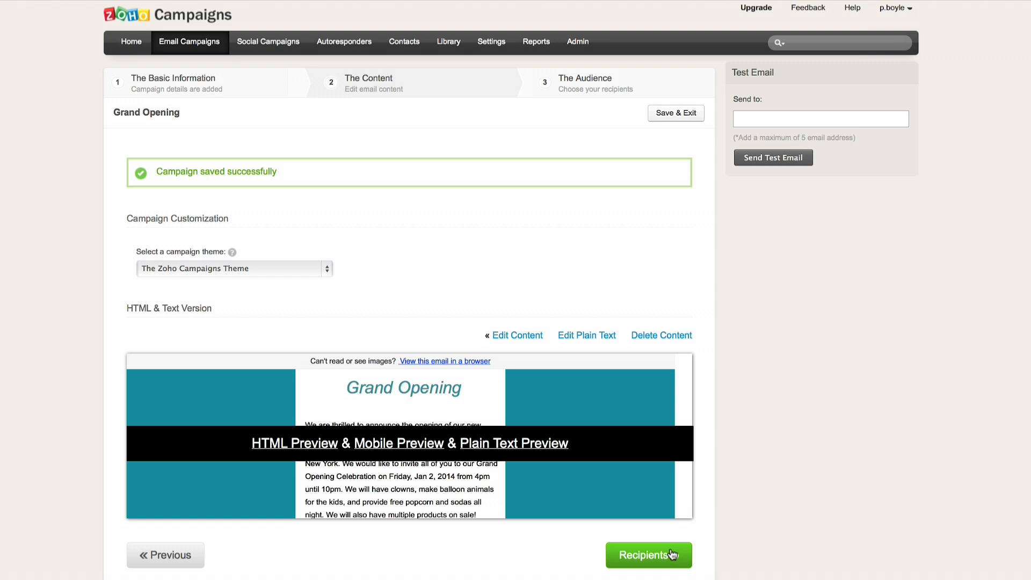
# - Pick a mailing list, send the campaign immediately and view the mobile preview
pyautogui.click(647, 554)
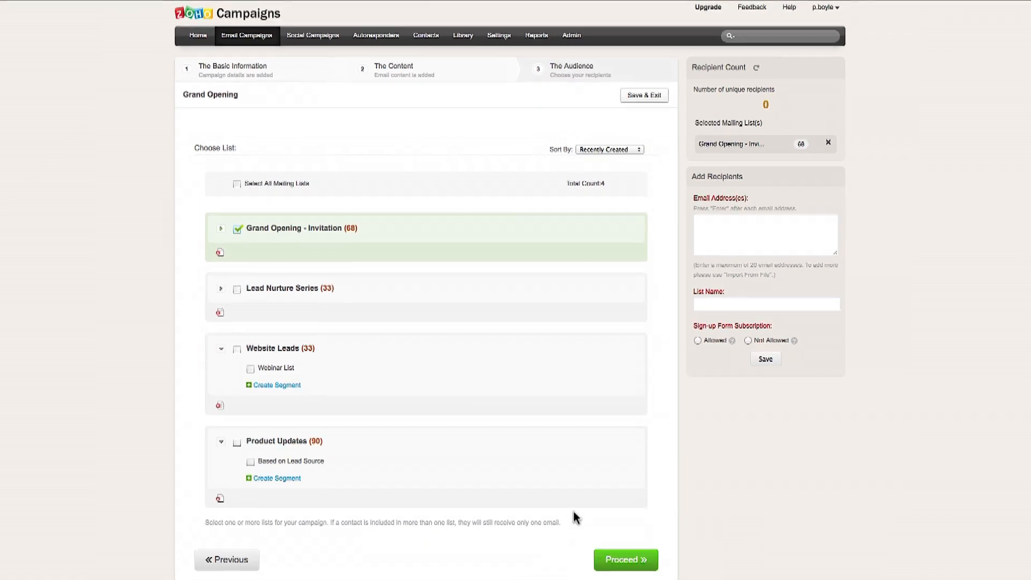
pyautogui.click(625, 560)
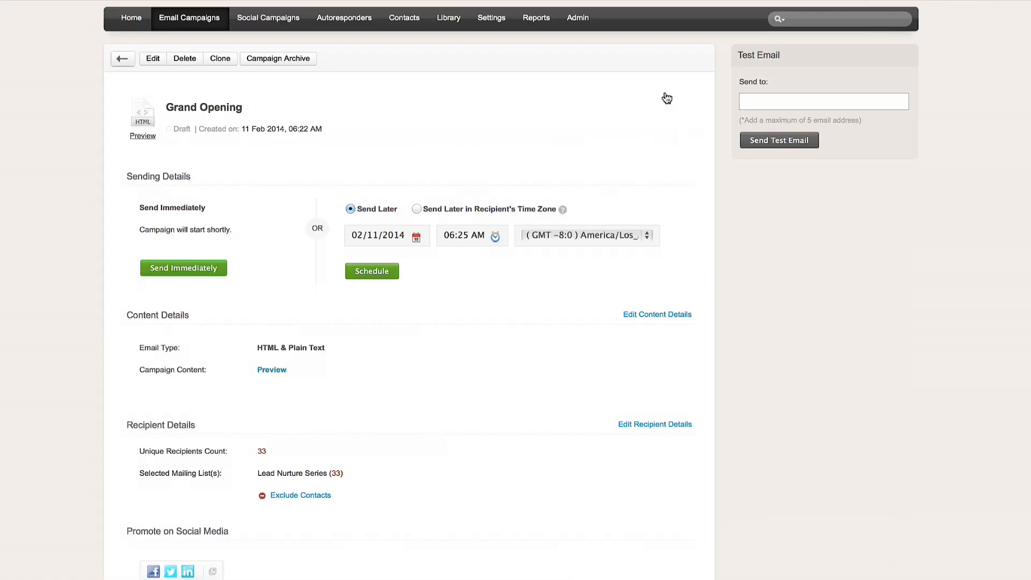
pyautogui.scroll(-3)
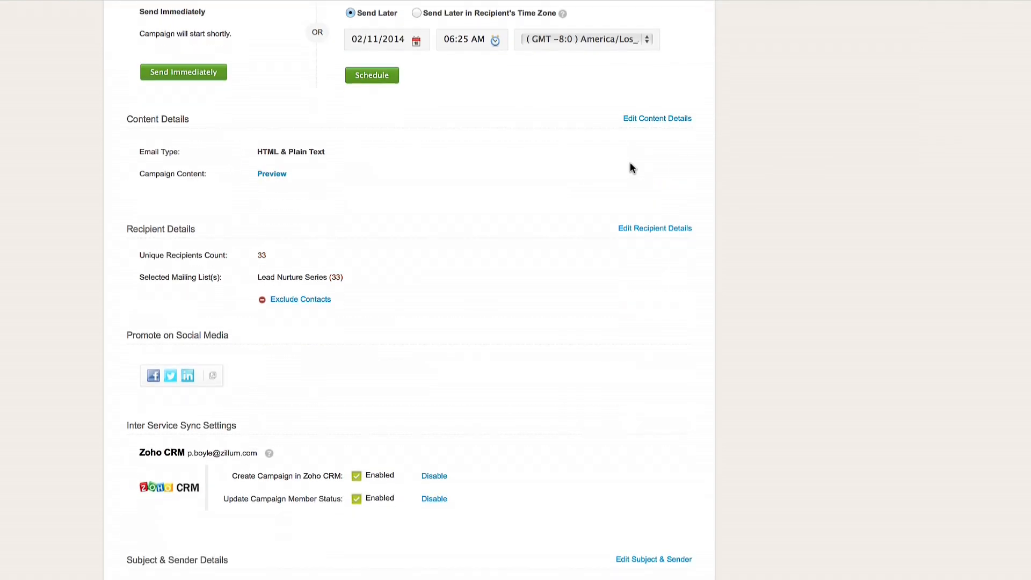
pyautogui.scroll(3)
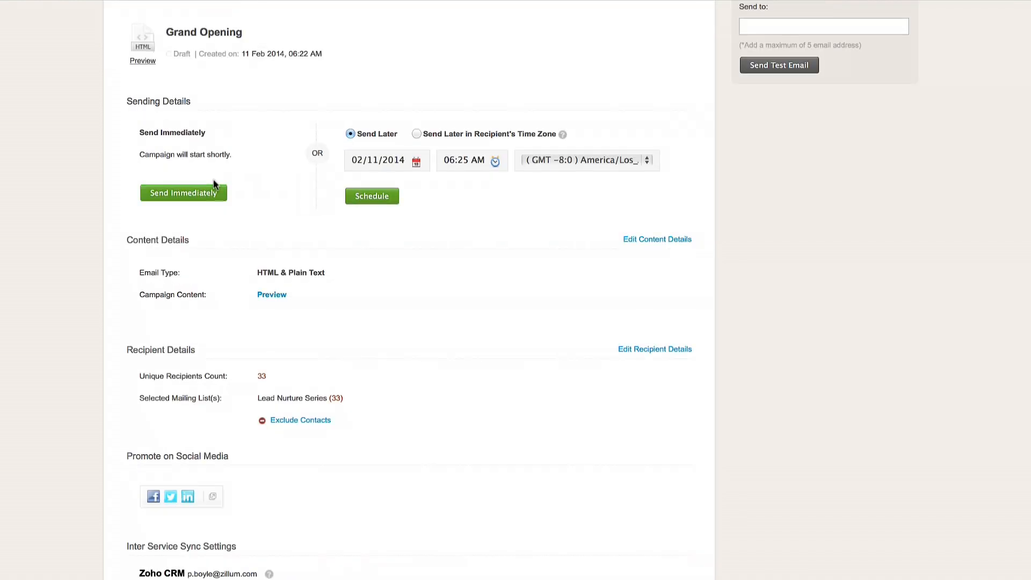
pyautogui.click(184, 192)
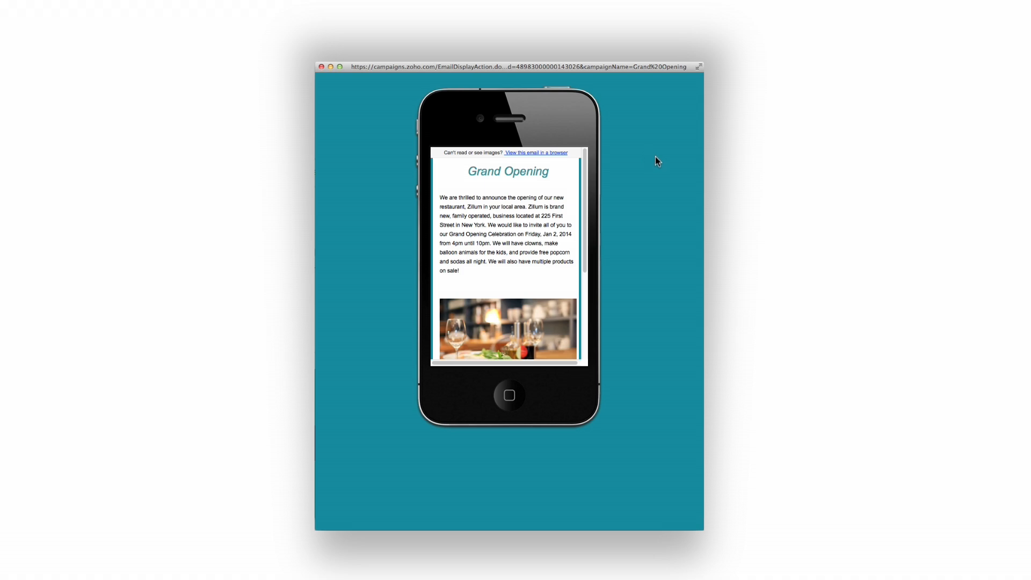
pyautogui.moveTo(651, 162)
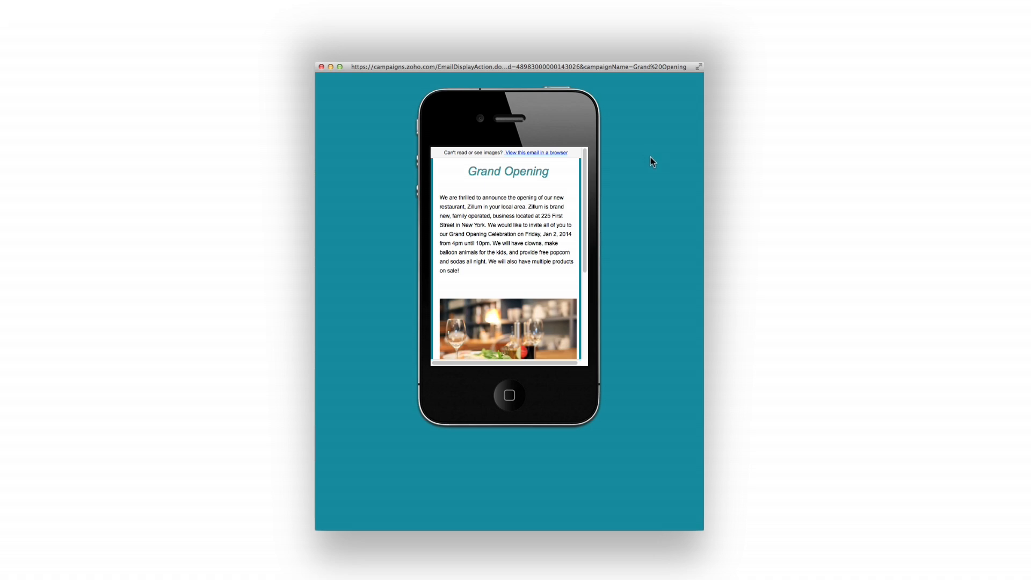